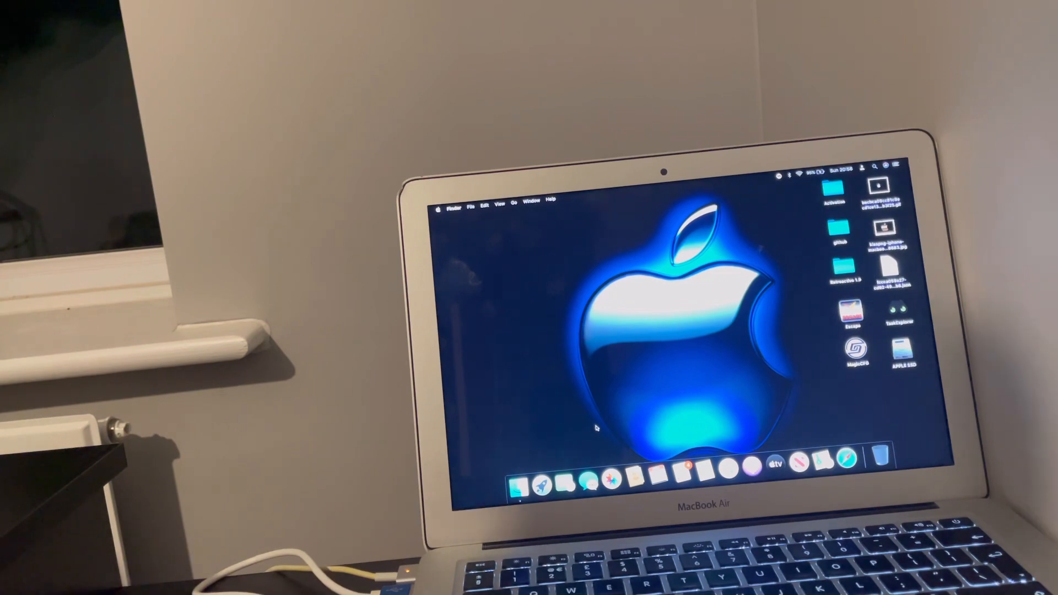
Step: Launch M4iPSWTools from Launchpad so it shows Ready with no firmware or device
{"action": "left_click", "coordinate": [540, 484]}
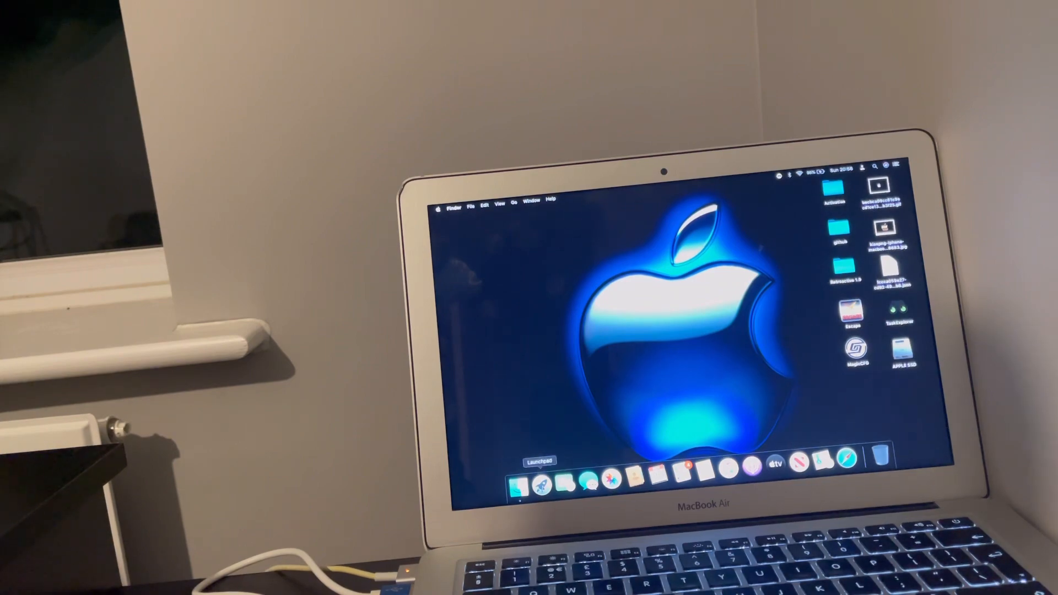
{"action": "left_click", "coordinate": [541, 481]}
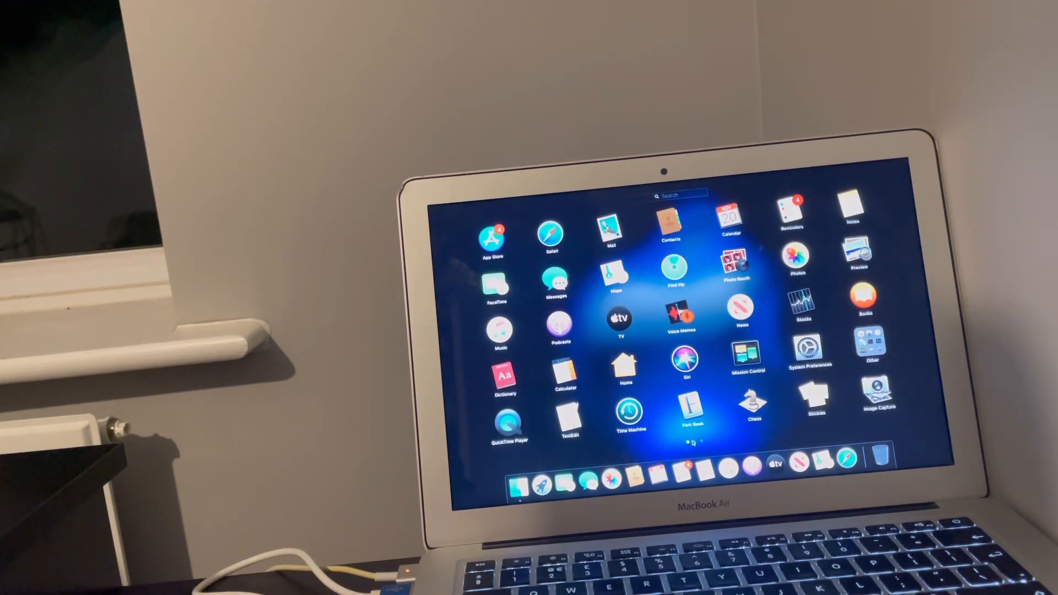
{"action": "scroll", "scroll_direction": "left", "scroll_amount": 3}
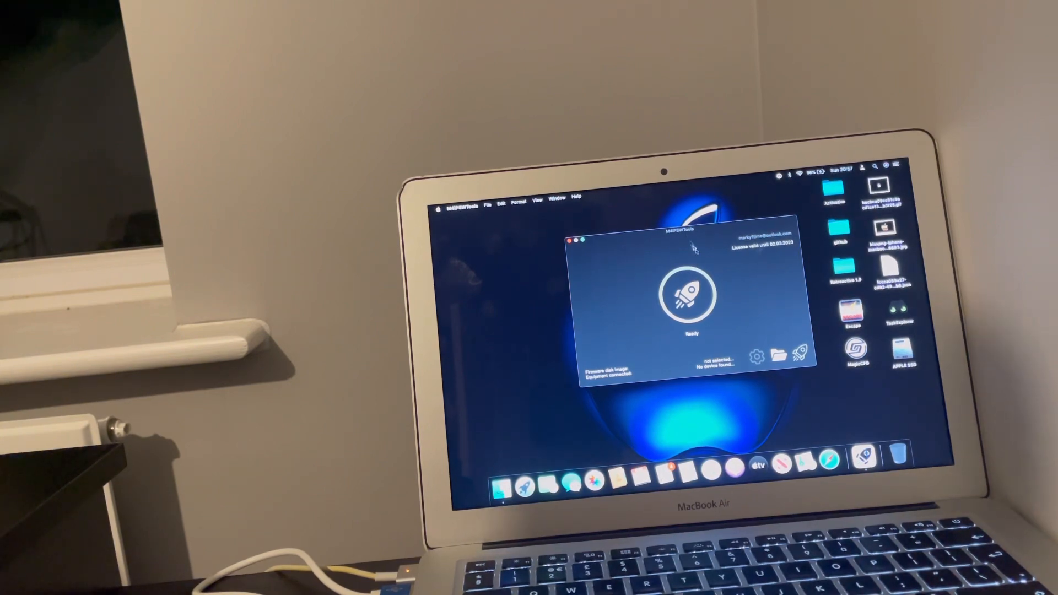
{"action": "mouse_move", "coordinate": [614, 280]}
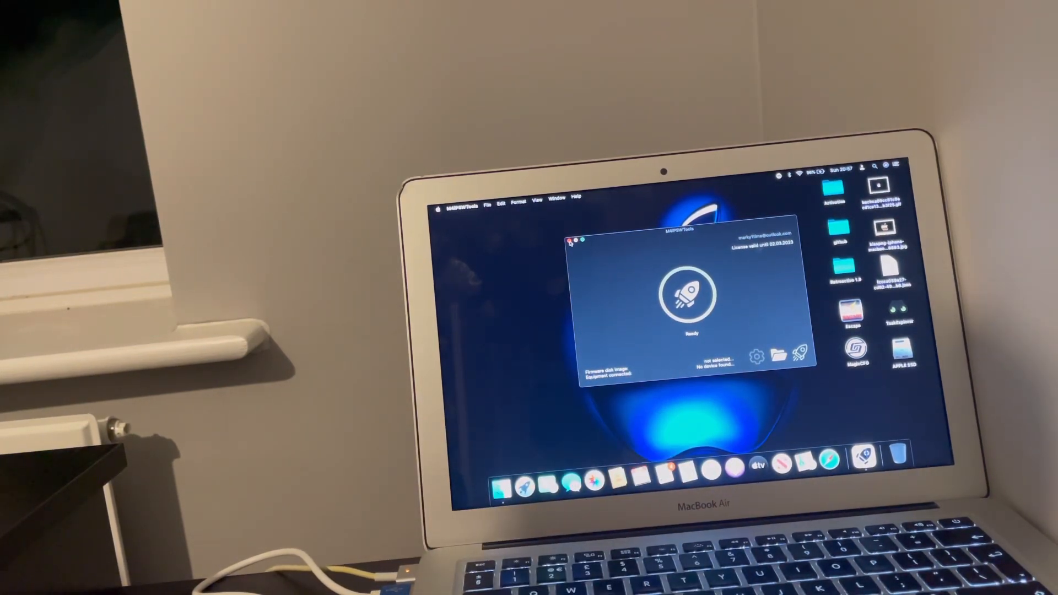
Step: Close M4iPSWTools and scroll the MagicAWRT site down to the watchOS FIRMWARE list
{"action": "left_click", "coordinate": [569, 240]}
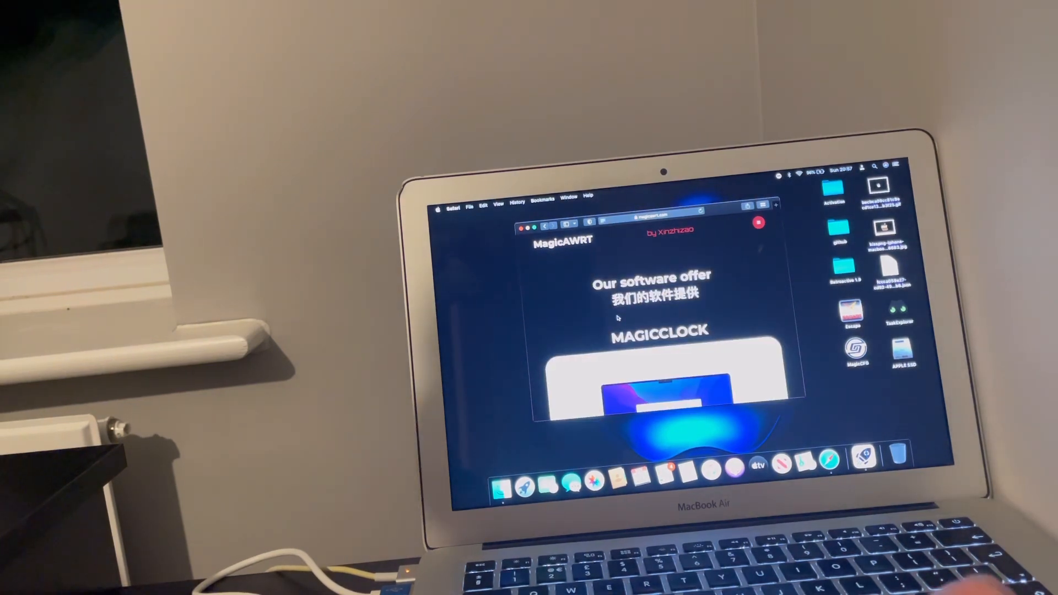
{"action": "scroll", "scroll_direction": "down", "scroll_amount": 3}
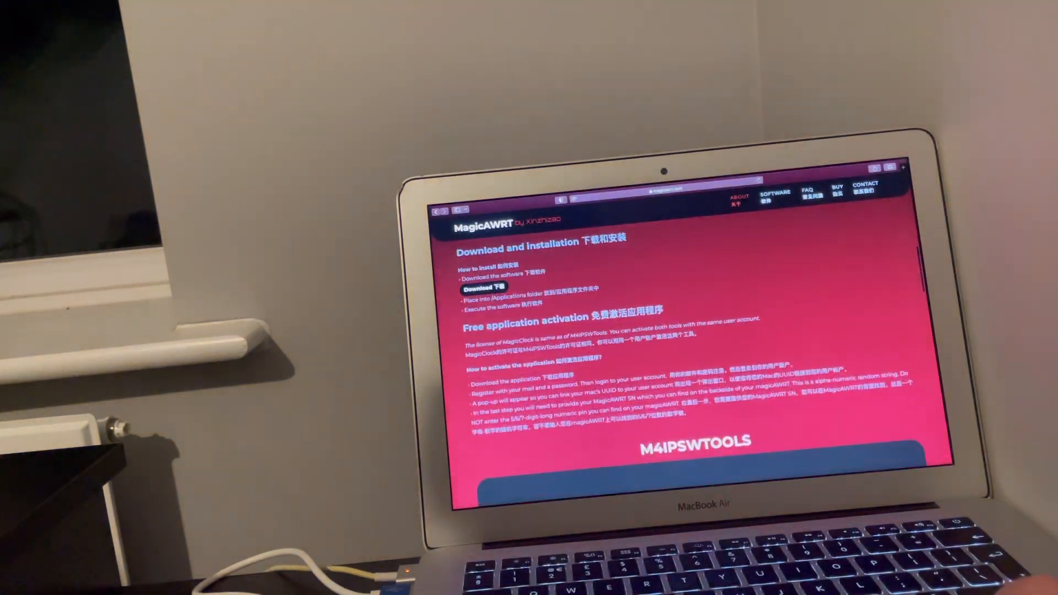
{"action": "scroll", "scroll_direction": "down", "scroll_amount": 3}
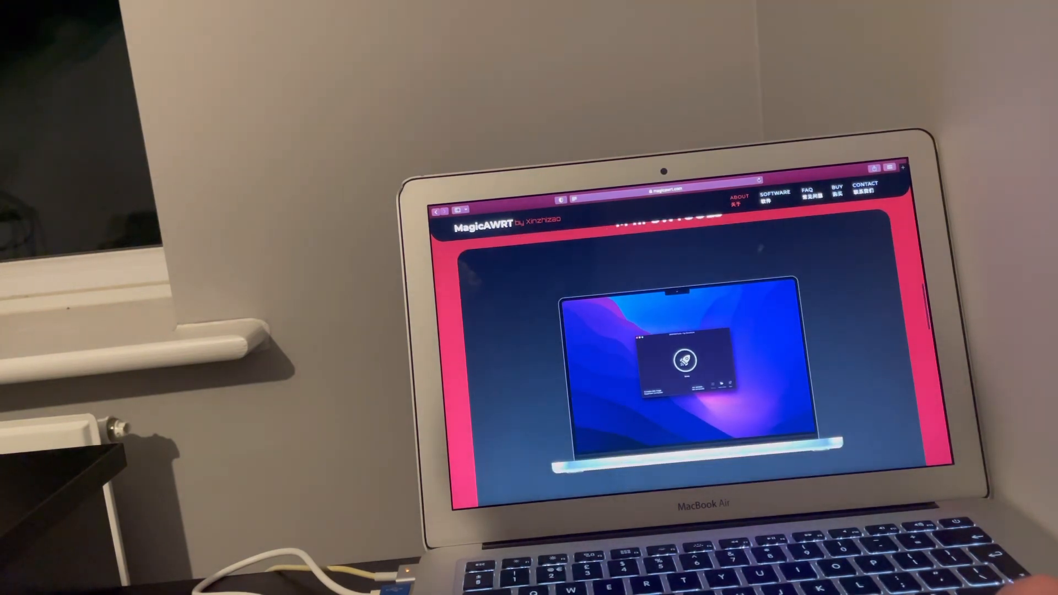
{"action": "scroll", "scroll_direction": "down", "scroll_amount": 3}
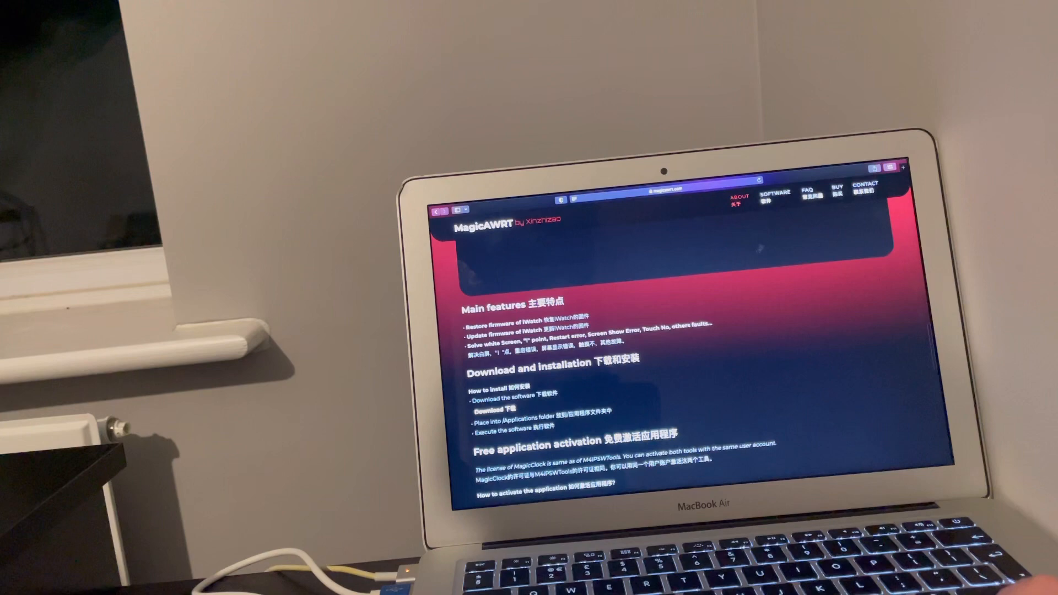
{"action": "scroll", "scroll_direction": "down", "scroll_amount": 3}
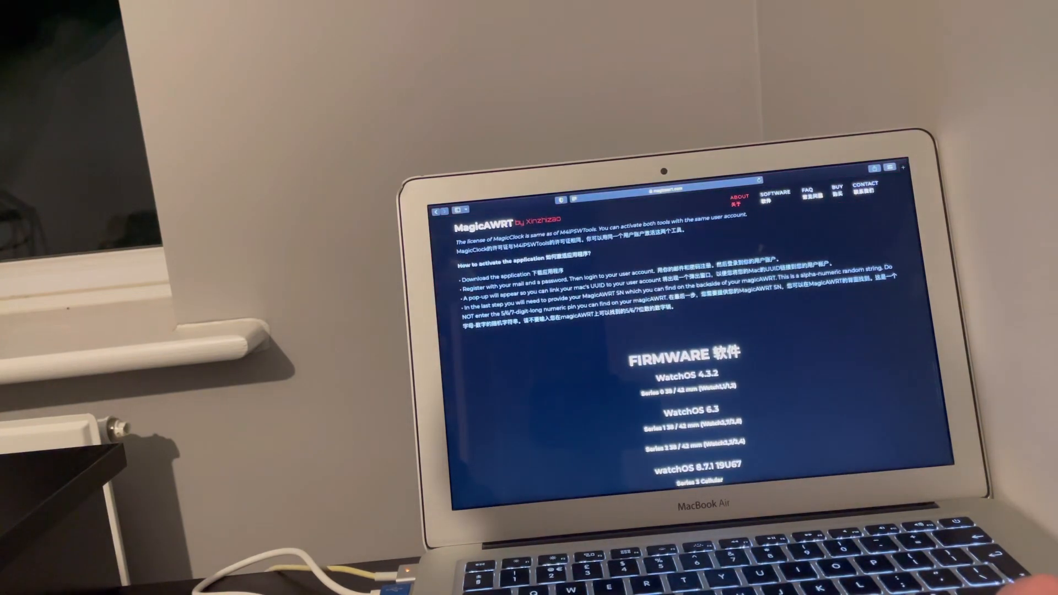
Step: Expand the watchOS 8.7.1 19U67 Series 3 Cellular entry to reveal 38mm and 42mm downloads
{"action": "scroll", "scroll_direction": "down", "scroll_amount": 3}
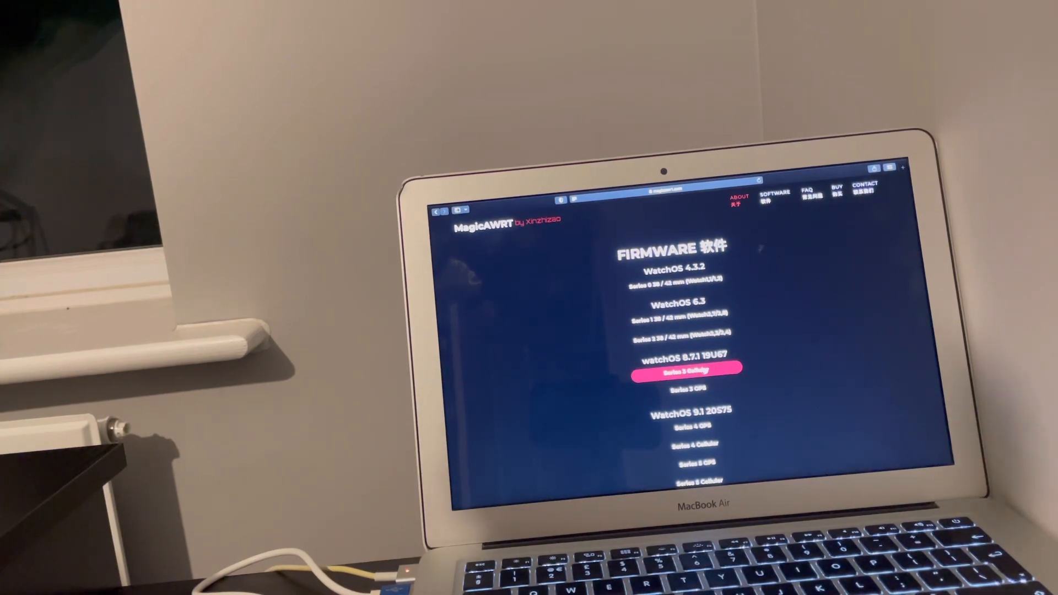
{"action": "left_click", "coordinate": [686, 368]}
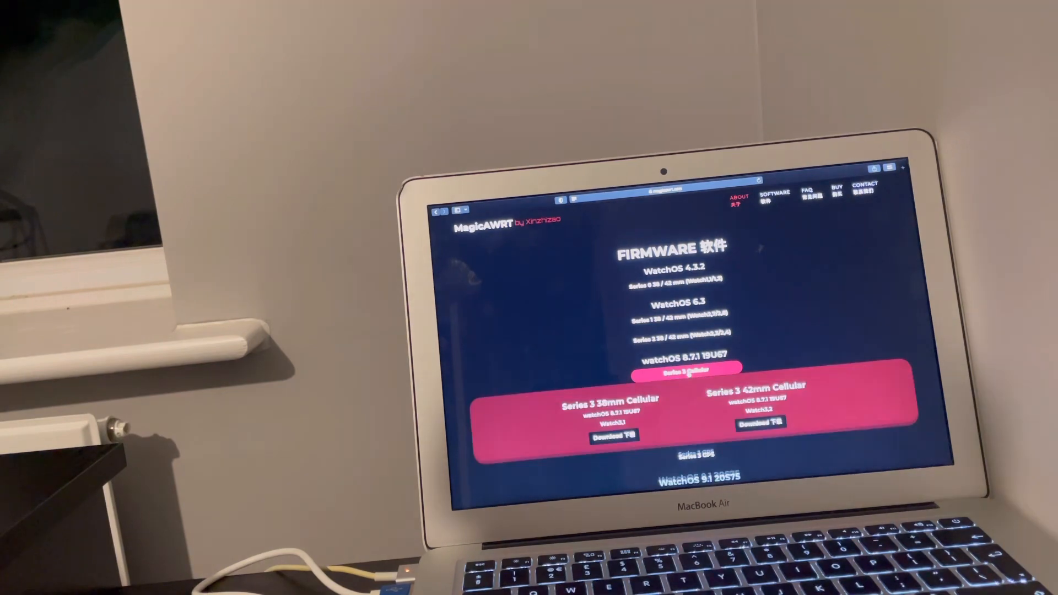